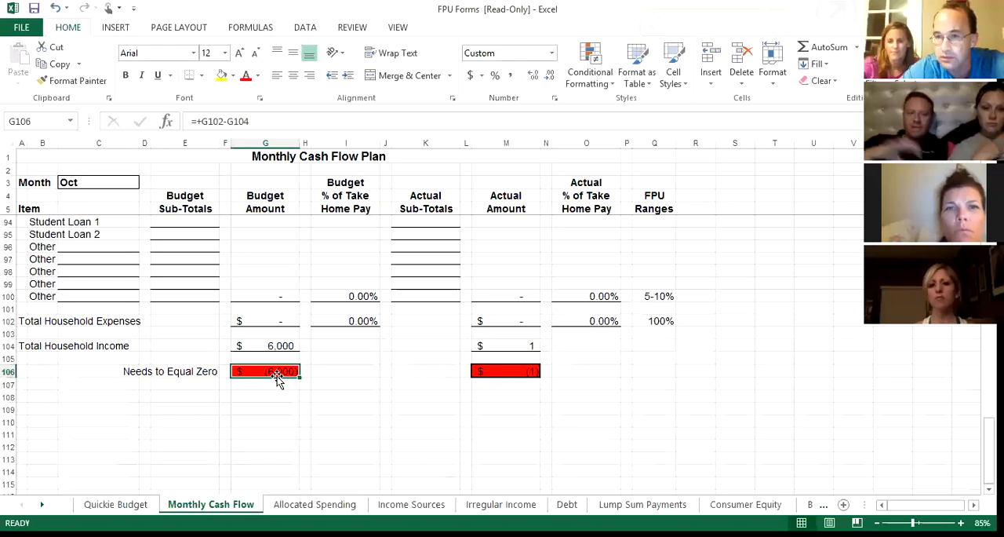
Enter 500 in the Allocated Spending paycheck column for Emergency Fund and Retirement Fund.
{"action": "type", "text": "500"}
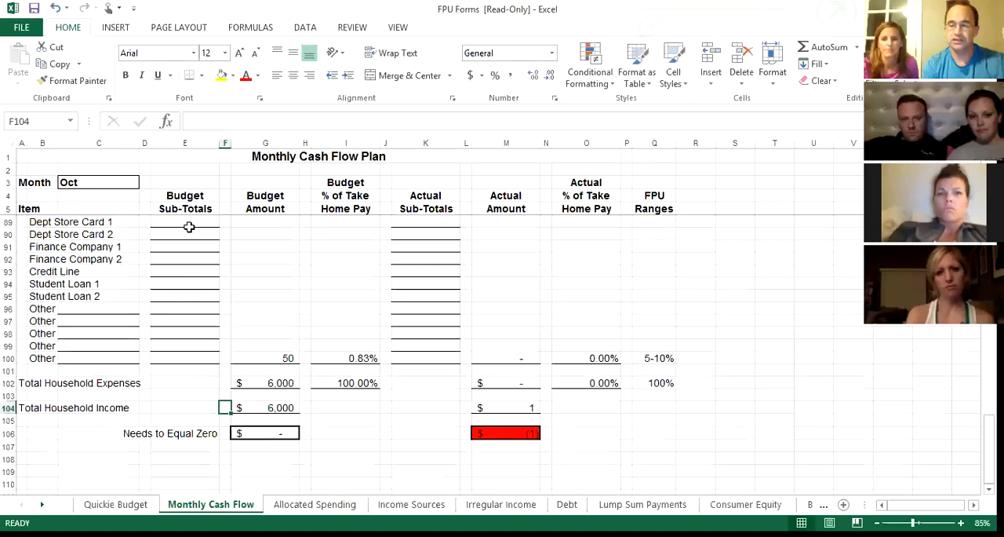
{"action": "left_click", "coordinate": [315, 504]}
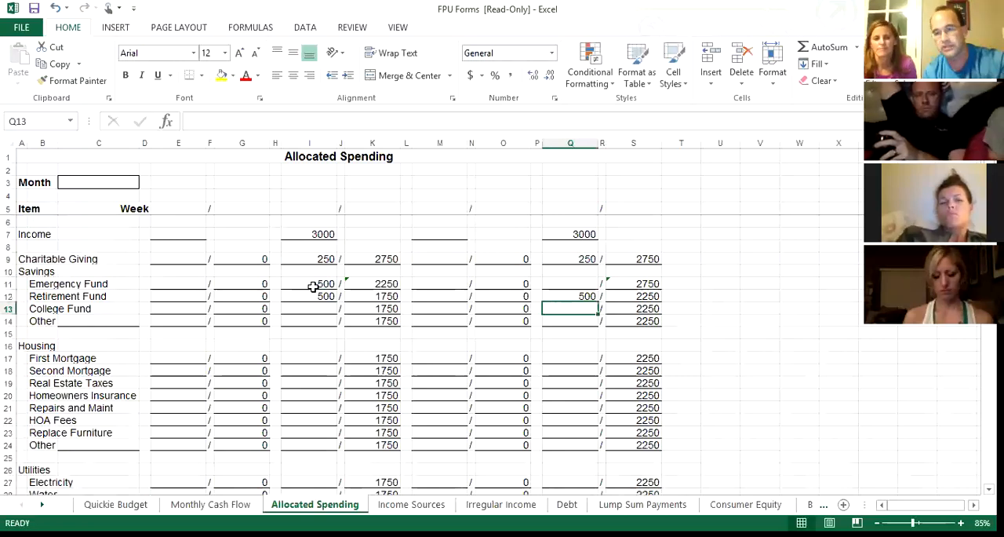
{"action": "left_click", "coordinate": [211, 504]}
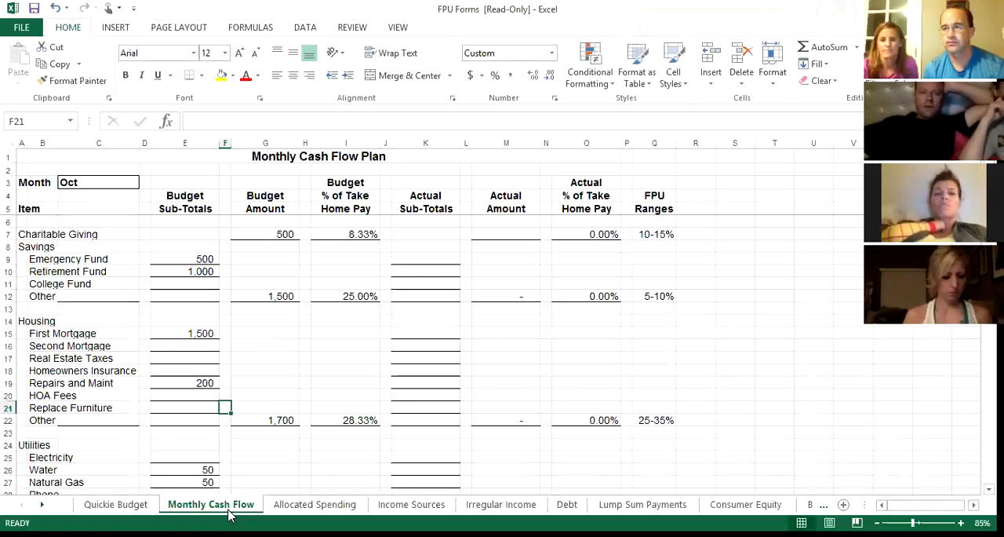
Enter 750 as the Replace Furniture budget sub-total under Housing.
{"action": "type", "text": "750"}
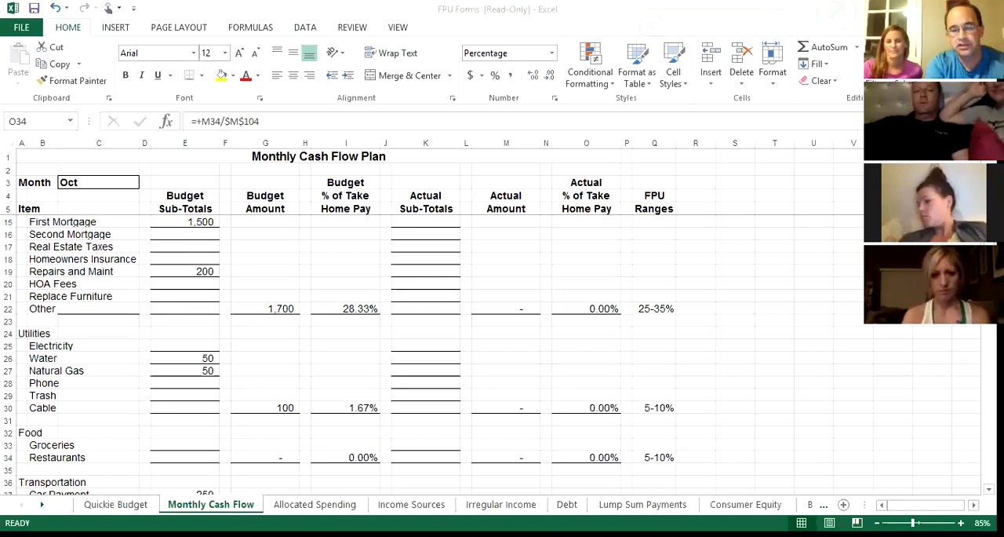
{"action": "scroll", "scroll_direction": "down", "scroll_amount": 3}
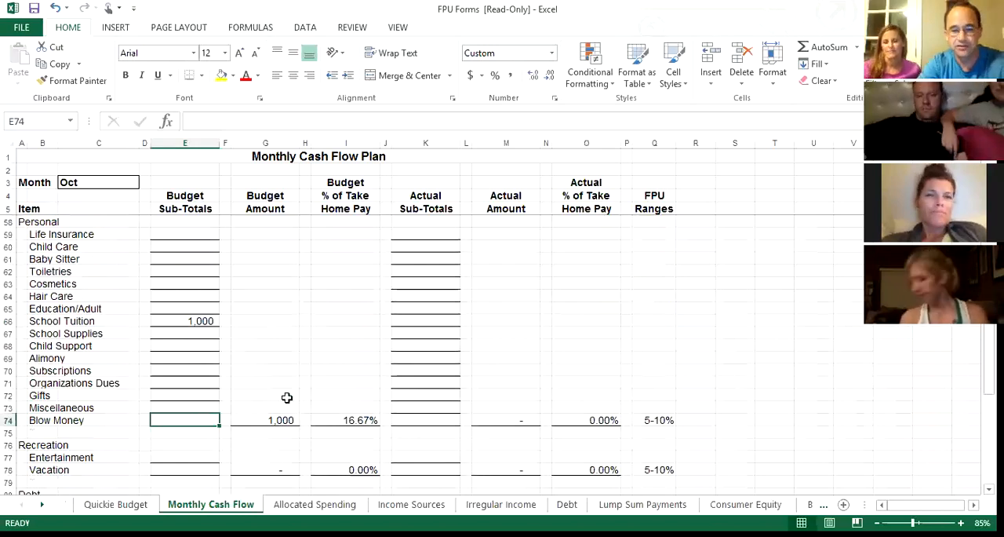
{"action": "type", "text": "500"}
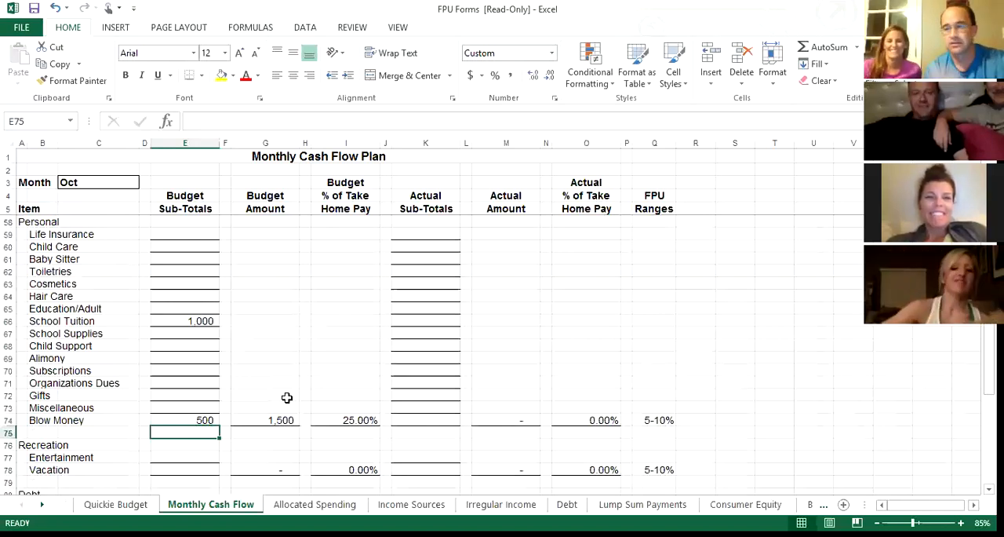